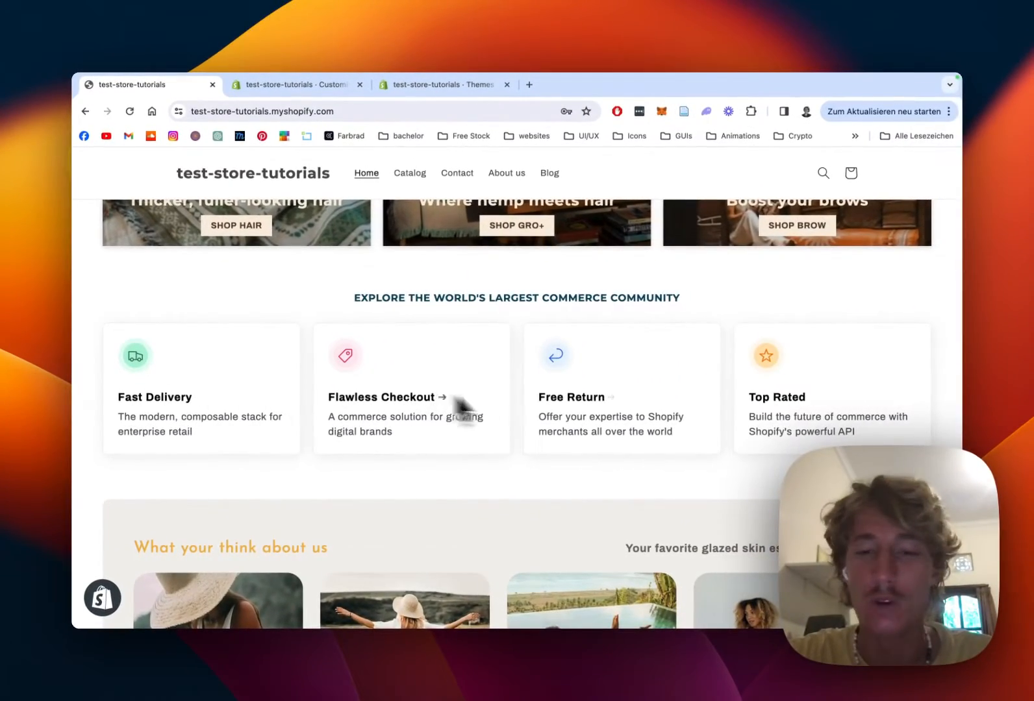
pyautogui.moveTo(815, 417)
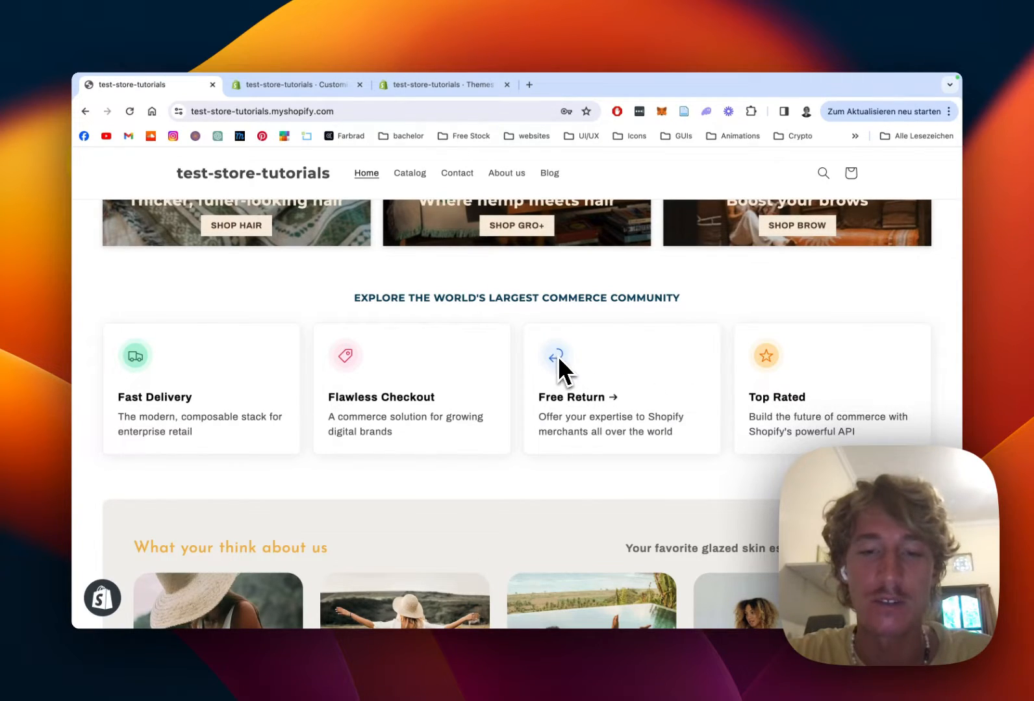
pyautogui.moveTo(568, 376)
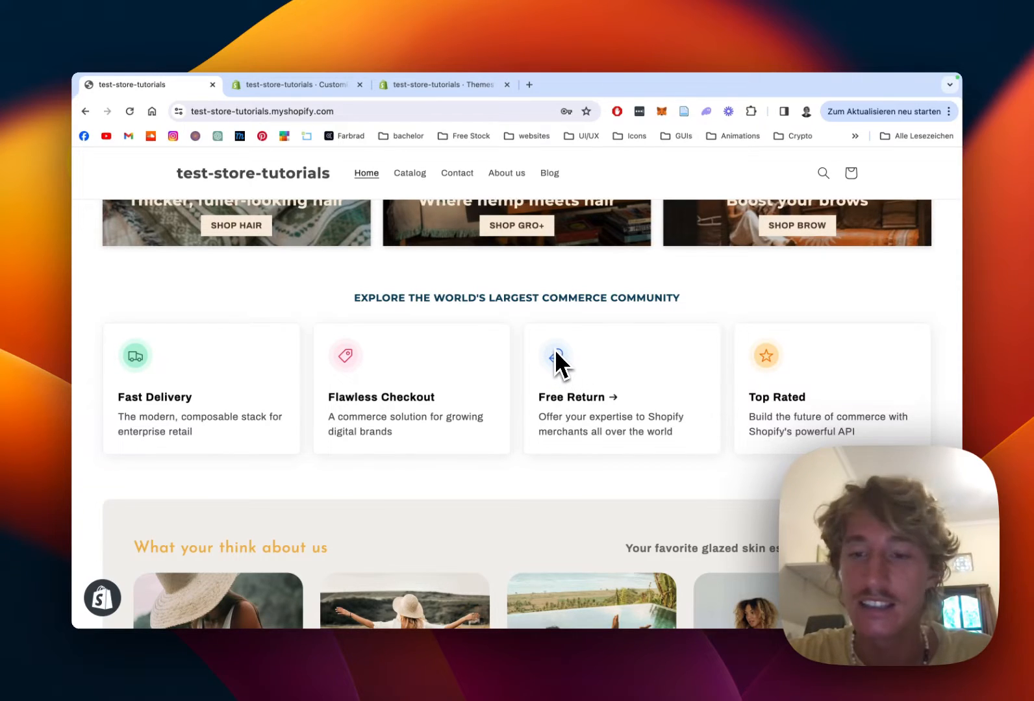
pyautogui.moveTo(646, 391)
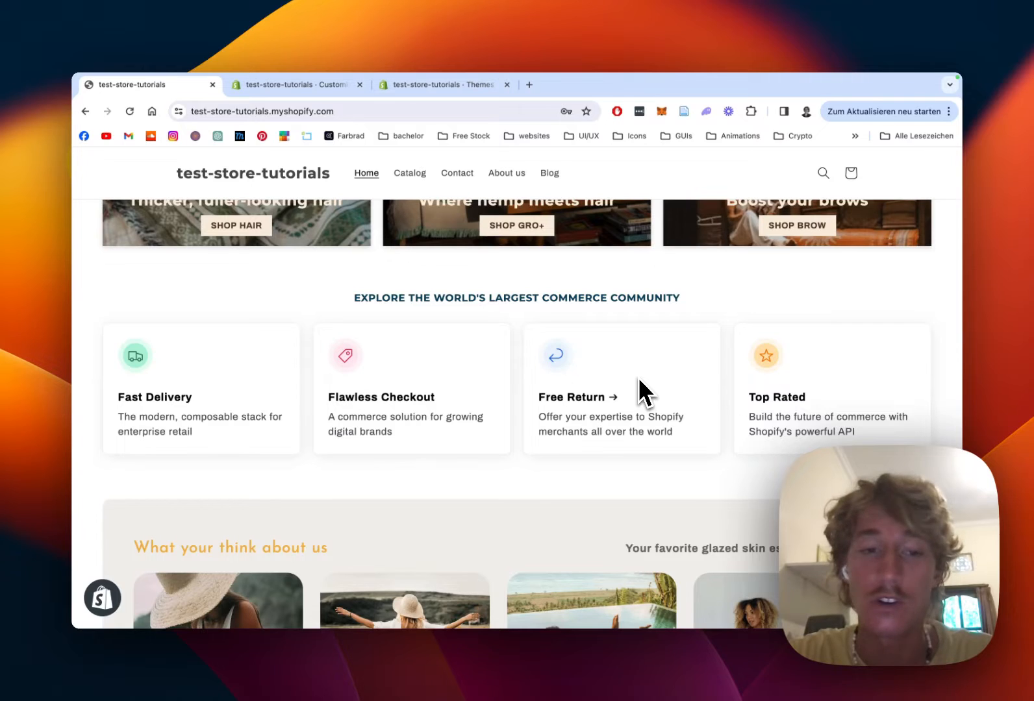
pyautogui.moveTo(692, 443)
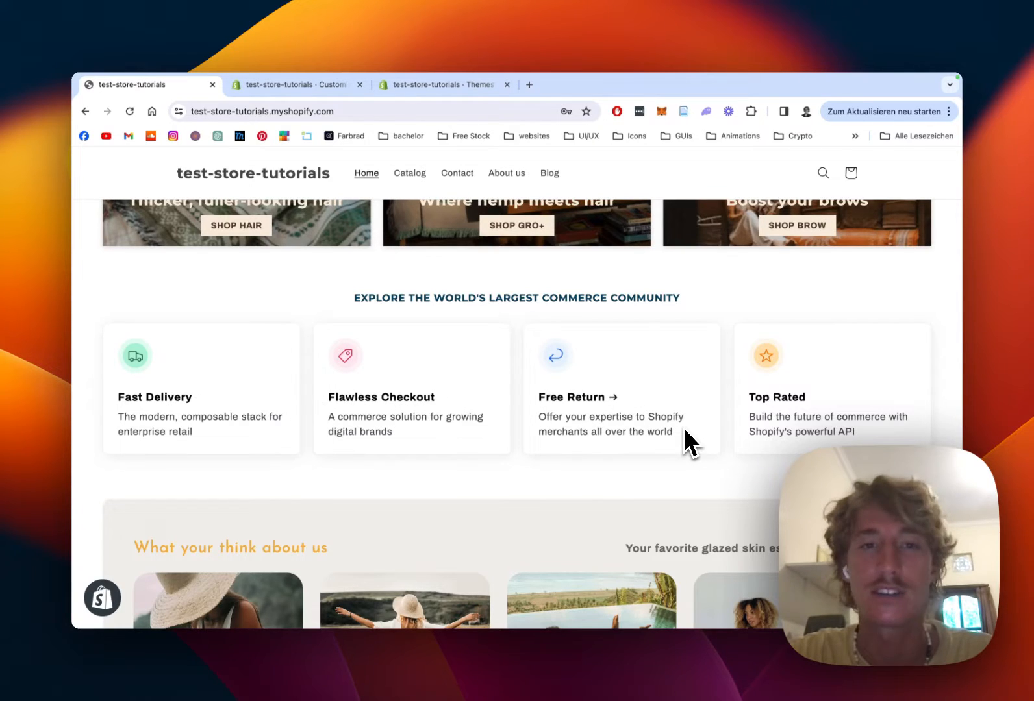
# From the Themes admin page, open the Section Store app and scroll its section catalogue
pyautogui.click(440, 85)
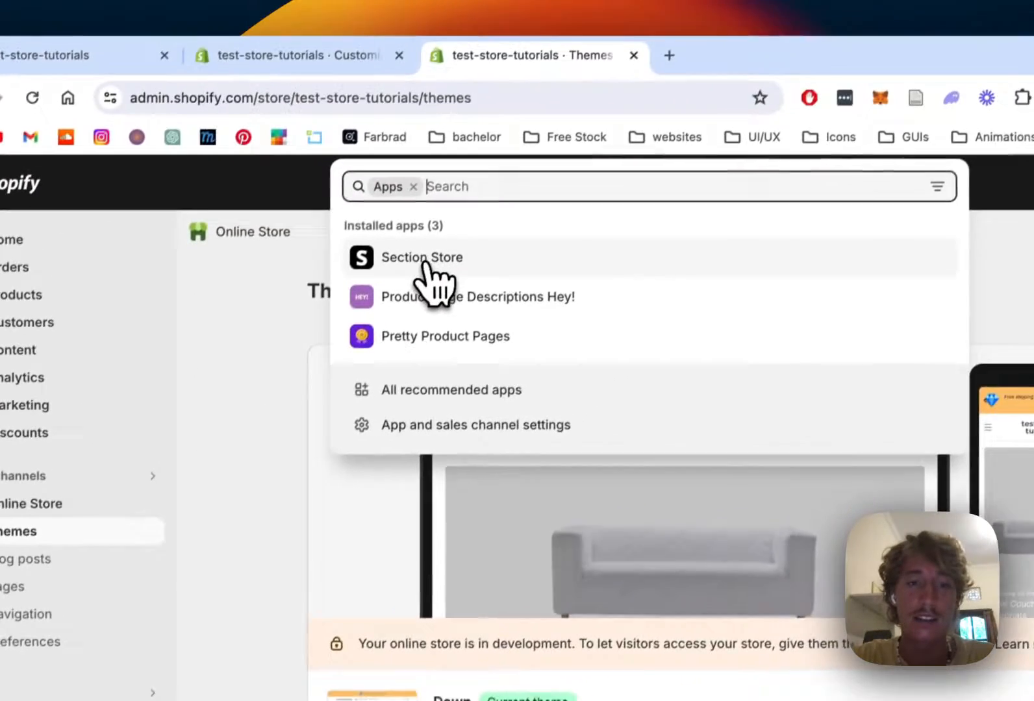
pyautogui.click(421, 257)
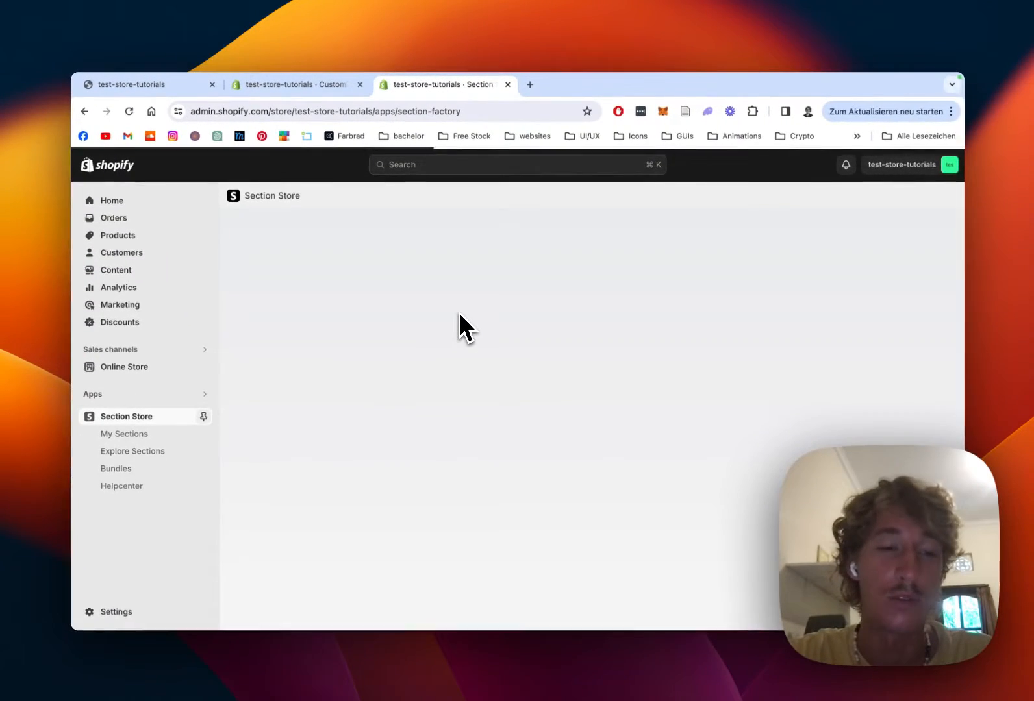
pyautogui.click(133, 450)
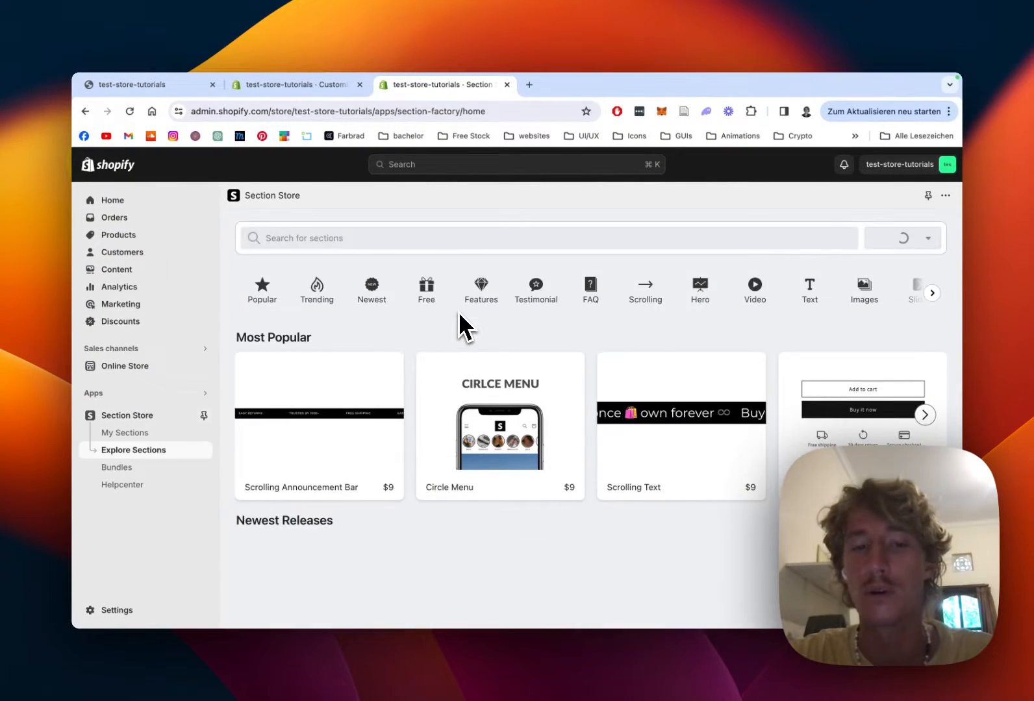
pyautogui.scroll(-3)
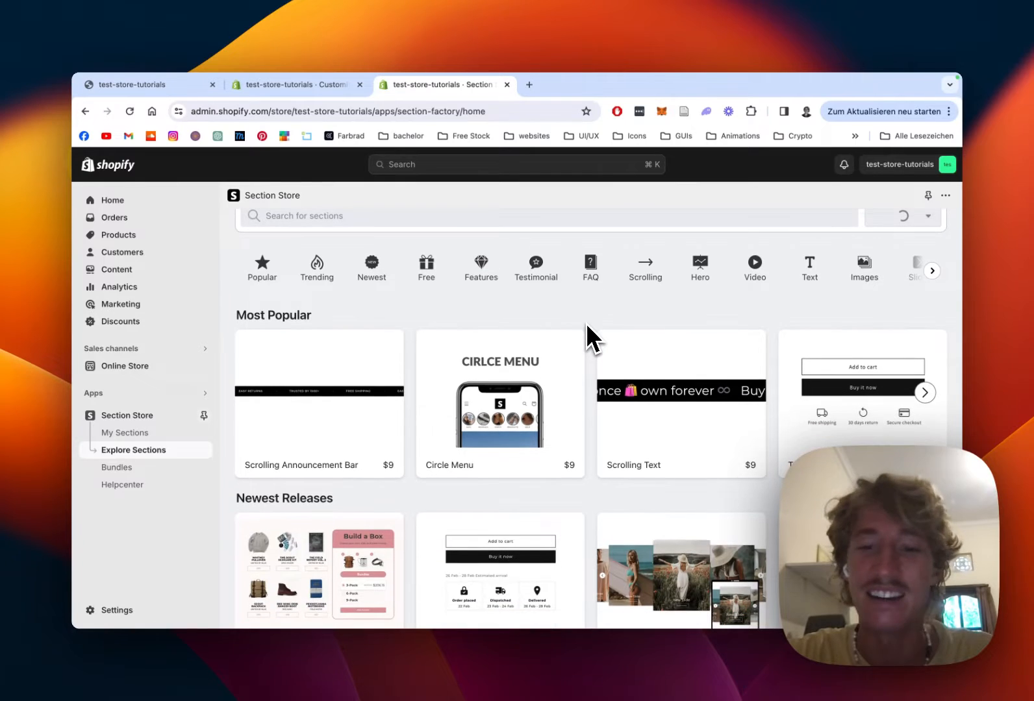
pyautogui.scroll(-3)
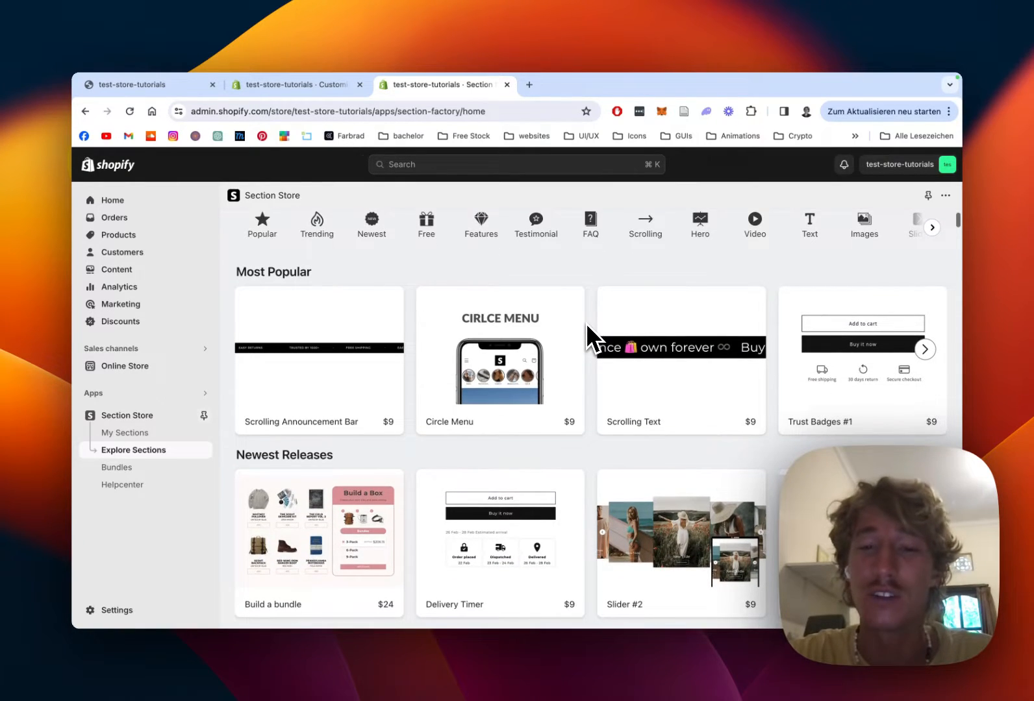
pyautogui.scroll(-3)
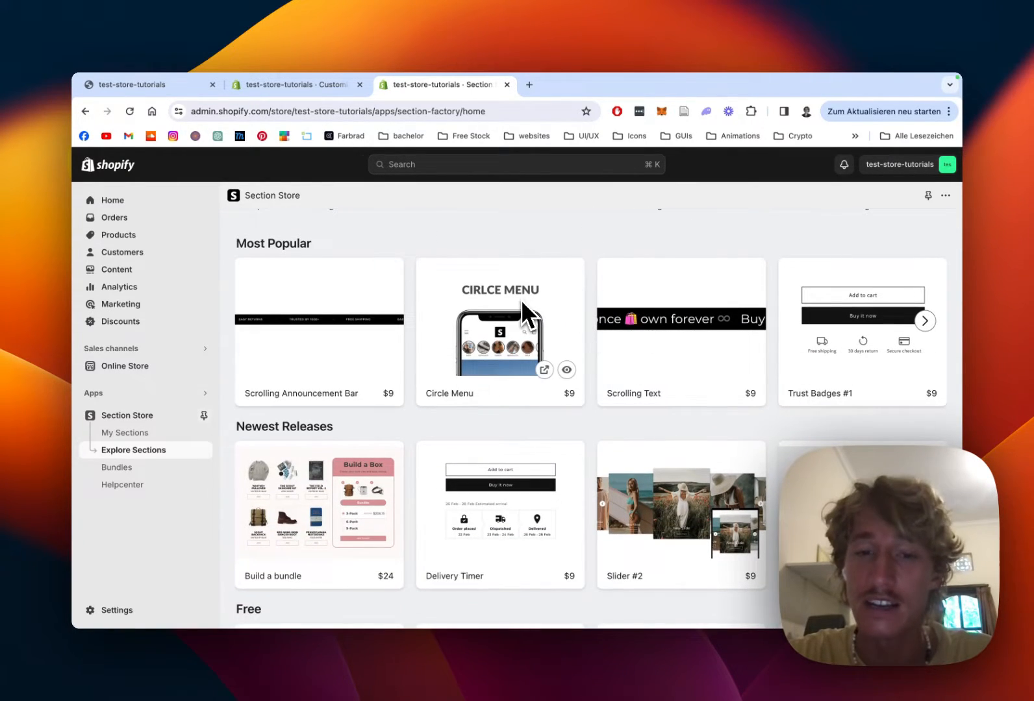
pyautogui.moveTo(589, 440)
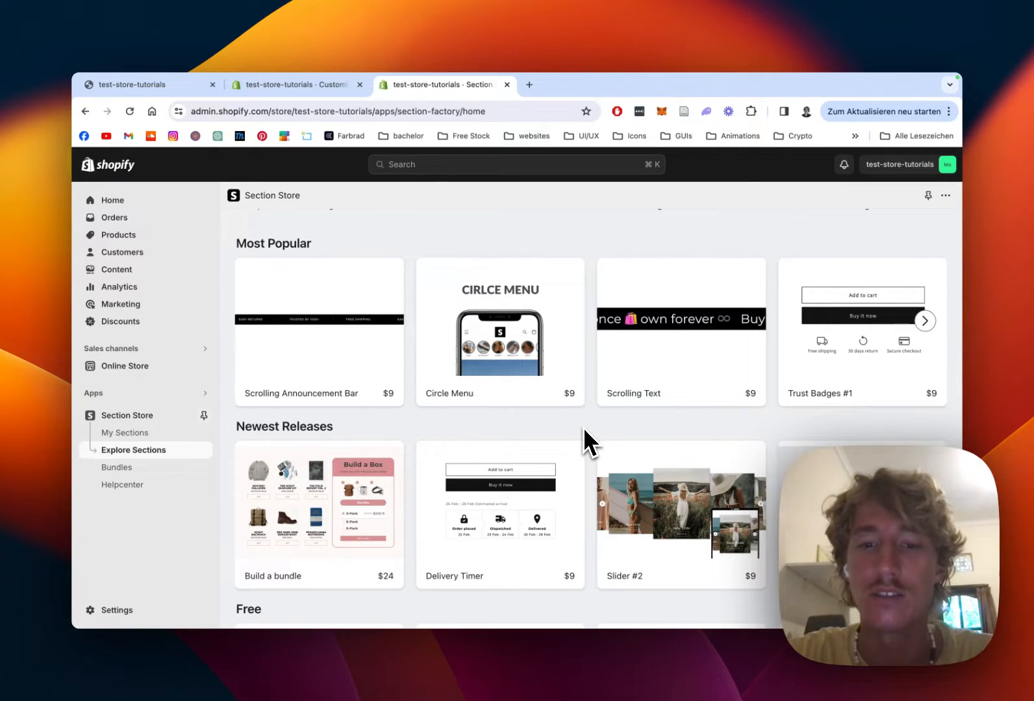
pyautogui.scroll(-3)
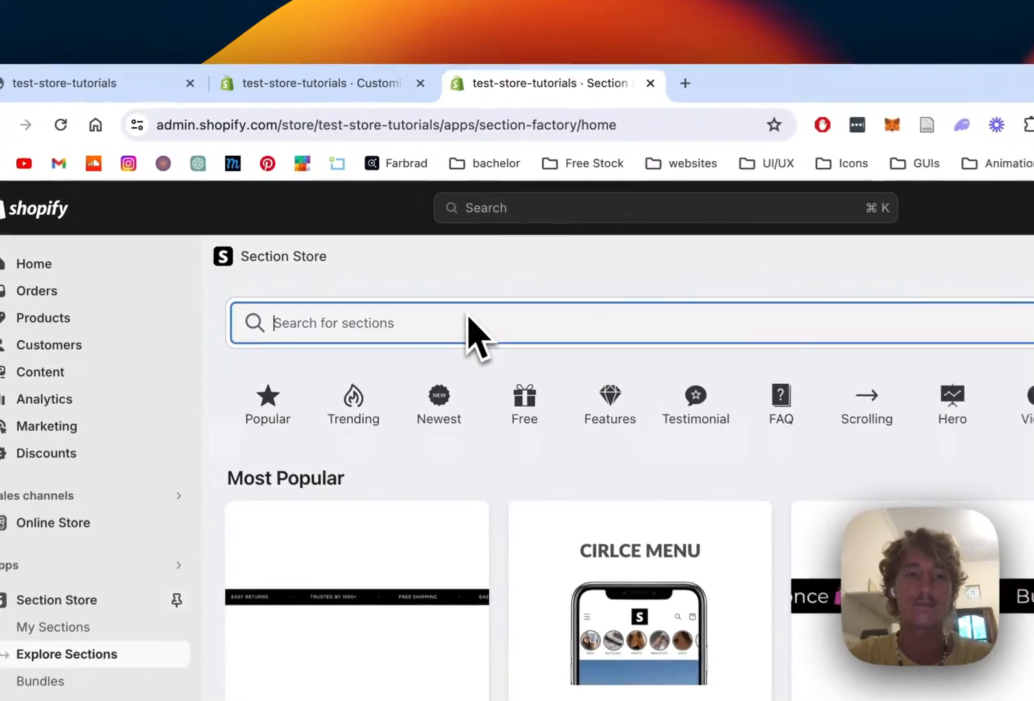
# Search Section Store for 'feature' and scroll down to Feature #12
pyautogui.write('featured')
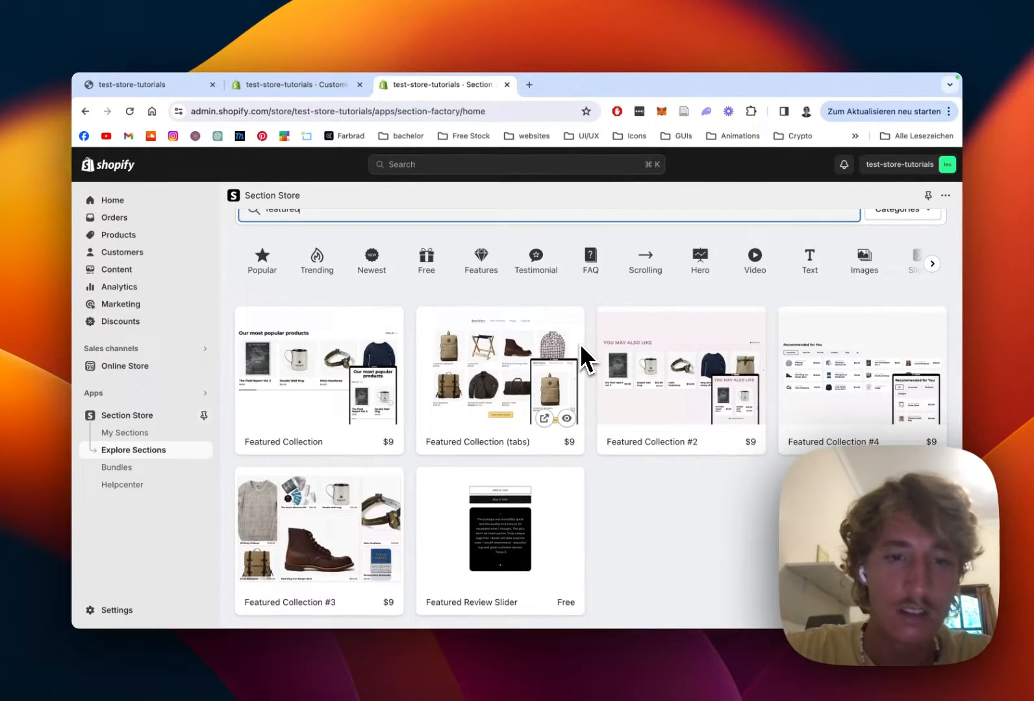
pyautogui.press('Backspace')
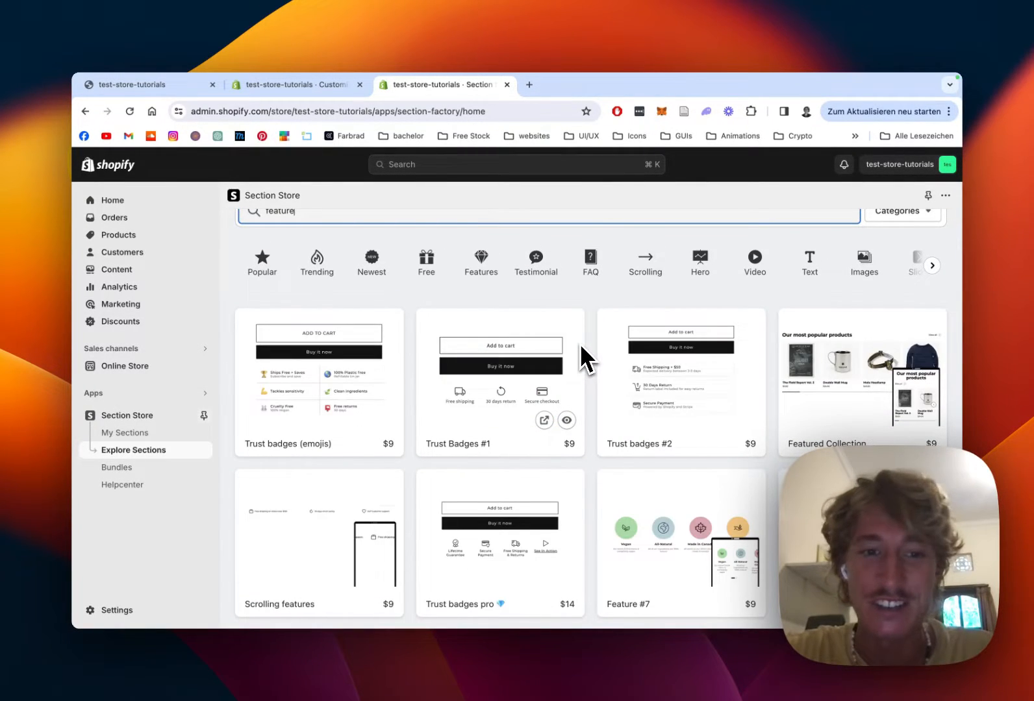
pyautogui.scroll(-3)
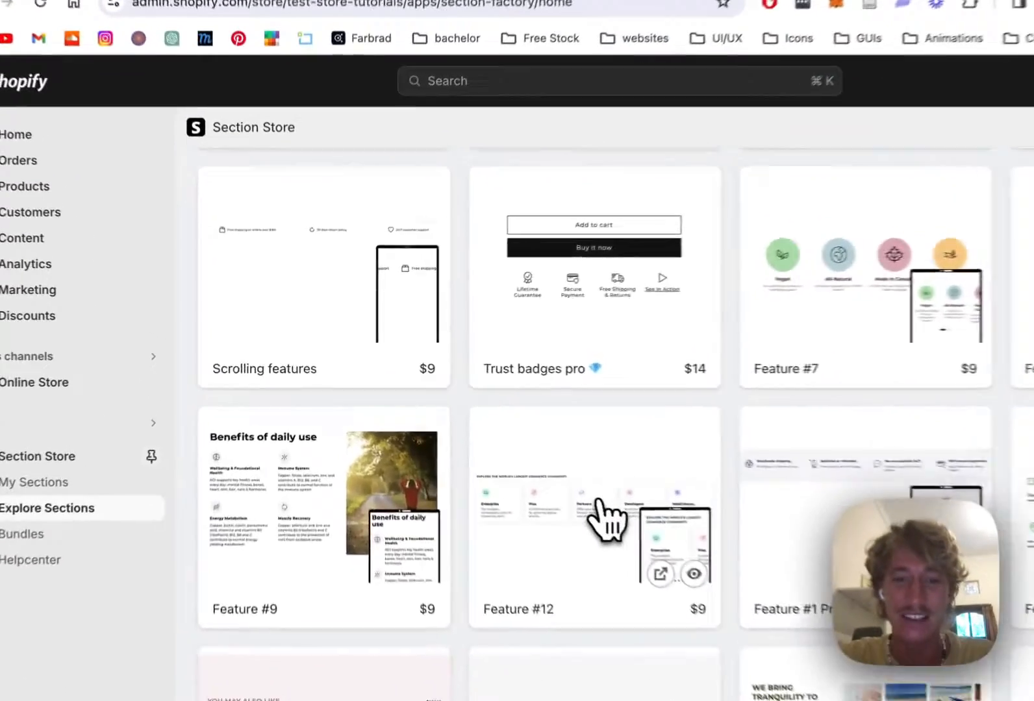
# Open the Feature #12 card to view its price, ownership and customization details
pyautogui.click(593, 518)
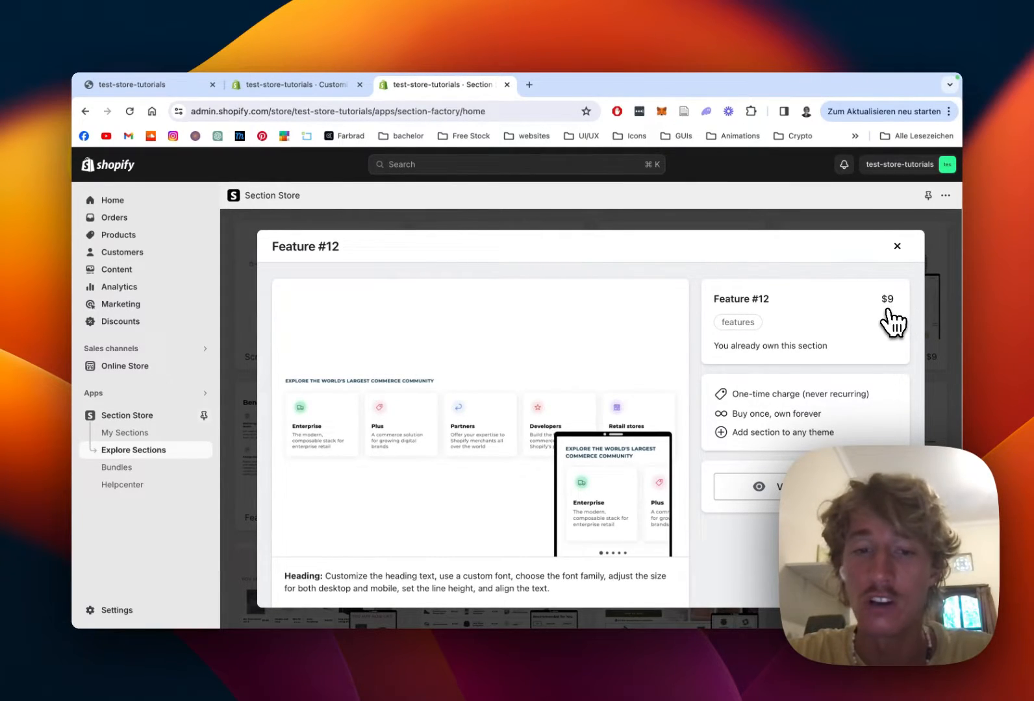
pyautogui.moveTo(697, 397)
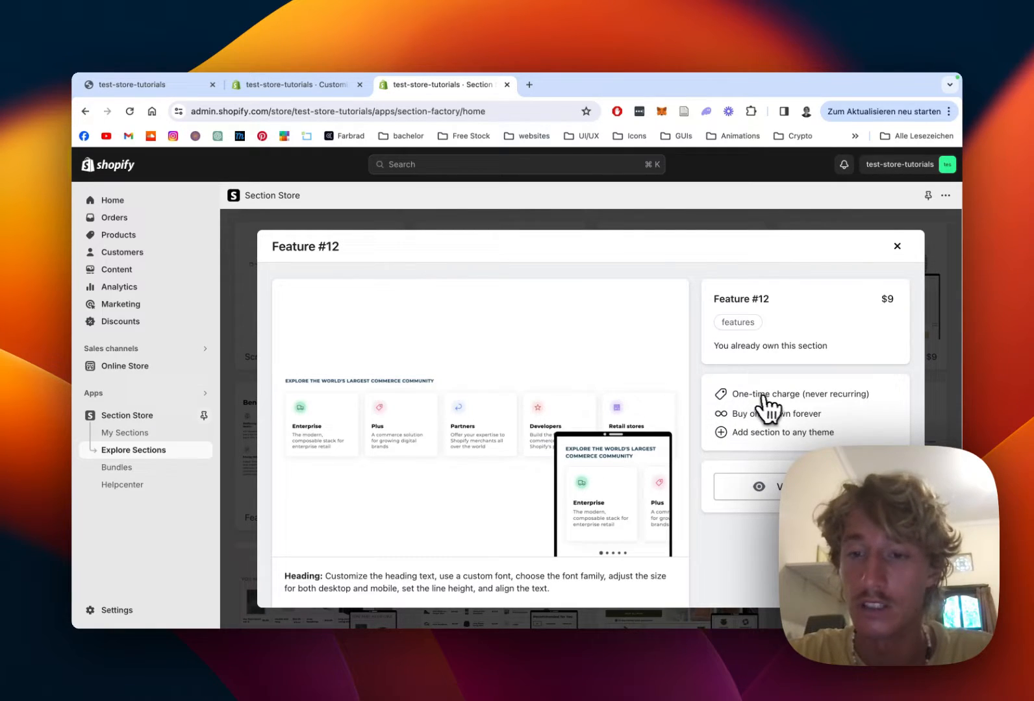
pyautogui.moveTo(552, 380)
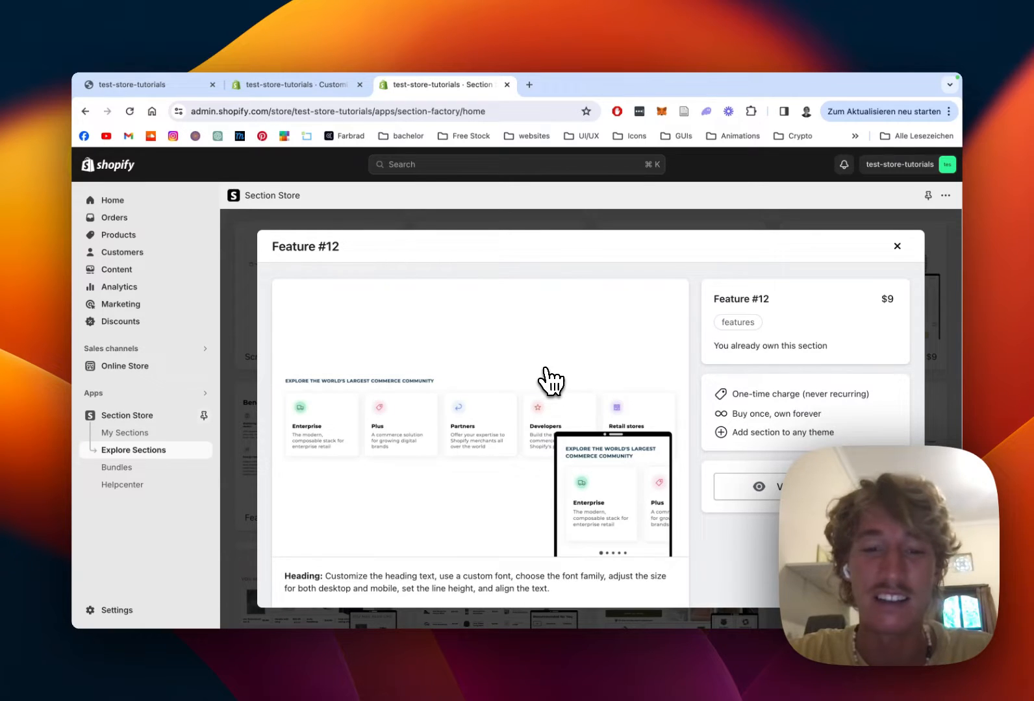
pyautogui.scroll(-3)
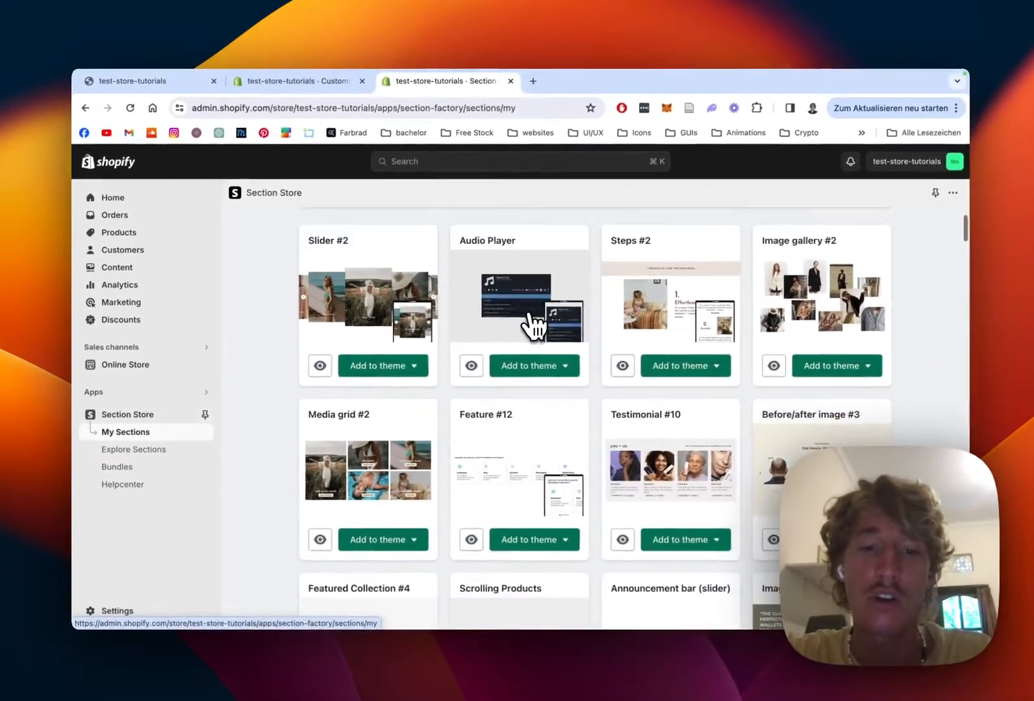
# From My Sections, customize the Dawn theme's Home page in the theme editor
pyautogui.scroll(-3)
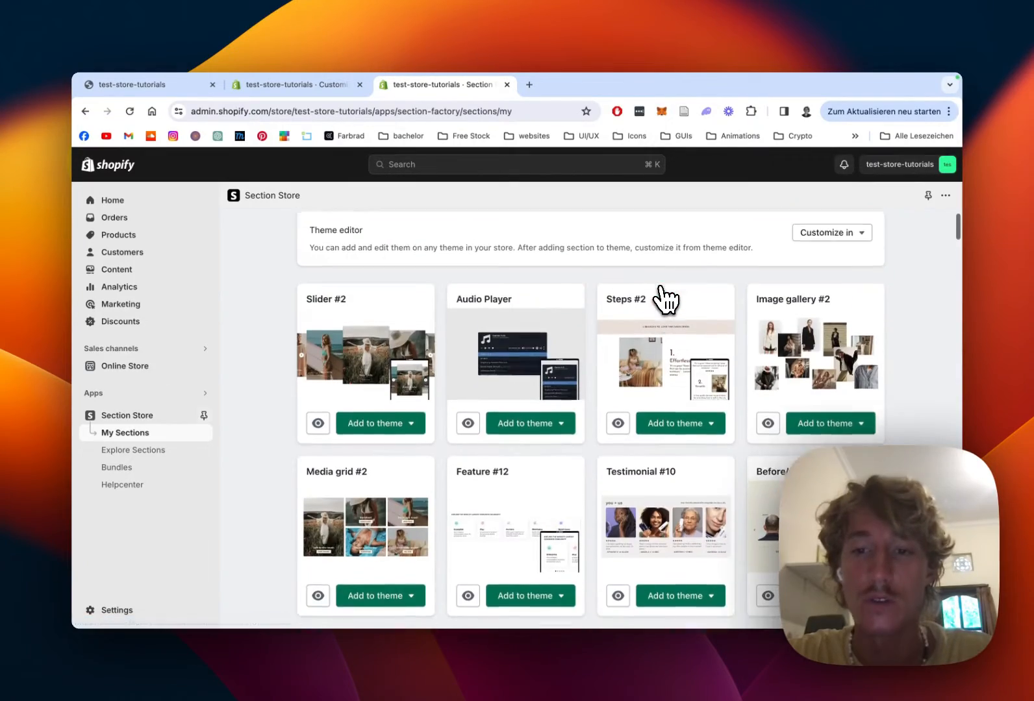
pyautogui.click(575, 375)
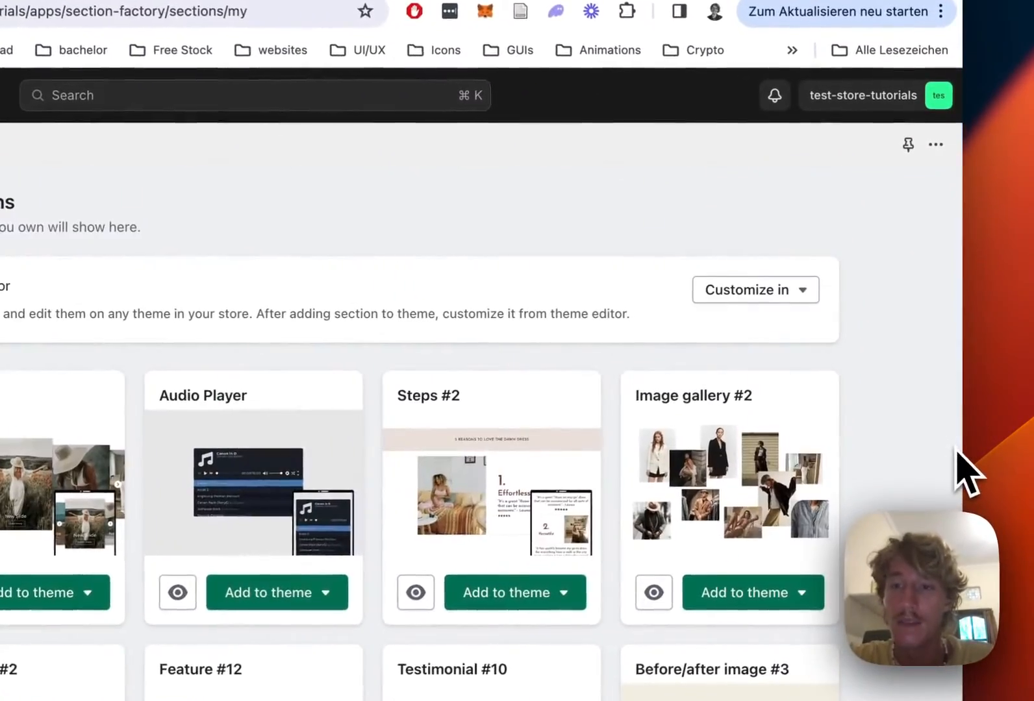
pyautogui.click(753, 290)
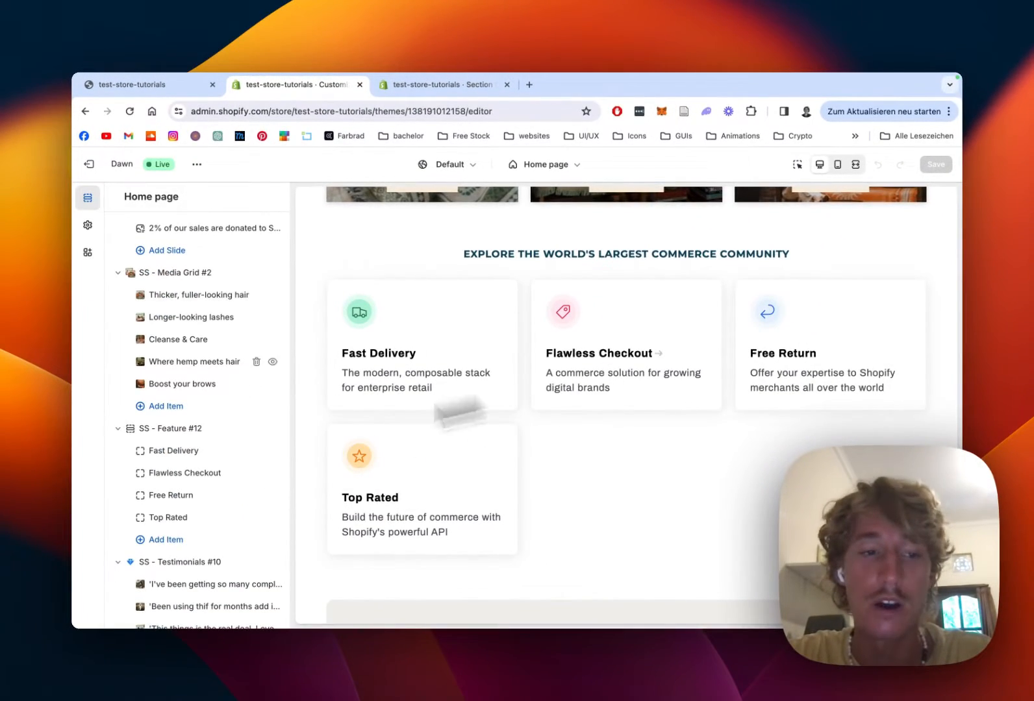
pyautogui.moveTo(173, 428)
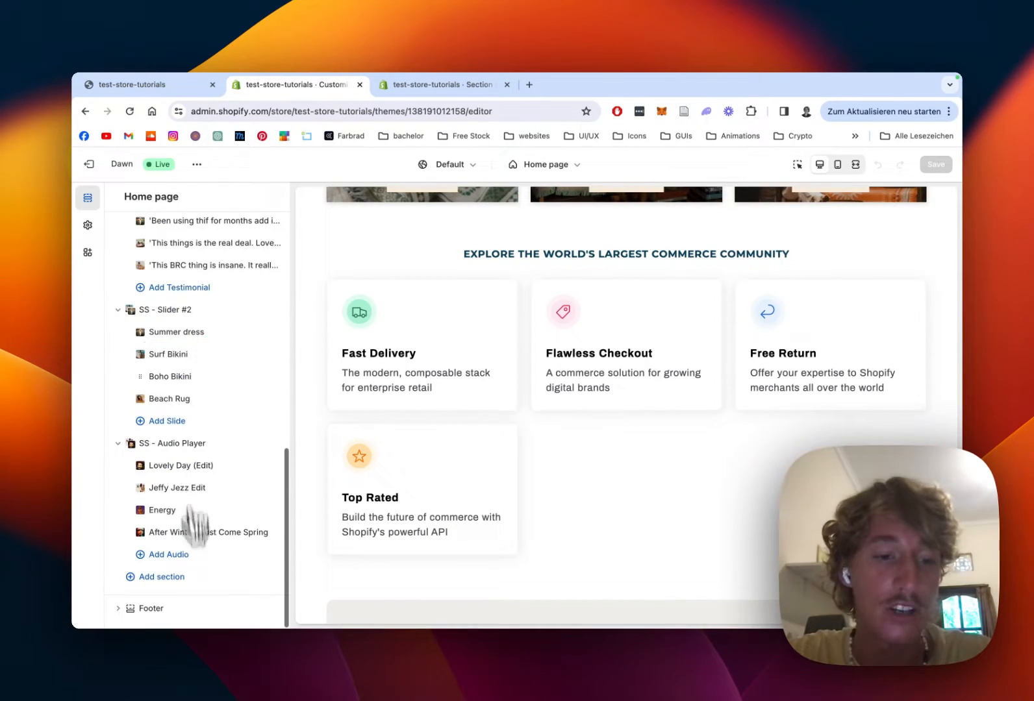
# Add the SS - Feature #12 section by searching 'feature 12', plus a placeholder item
pyautogui.click(164, 576)
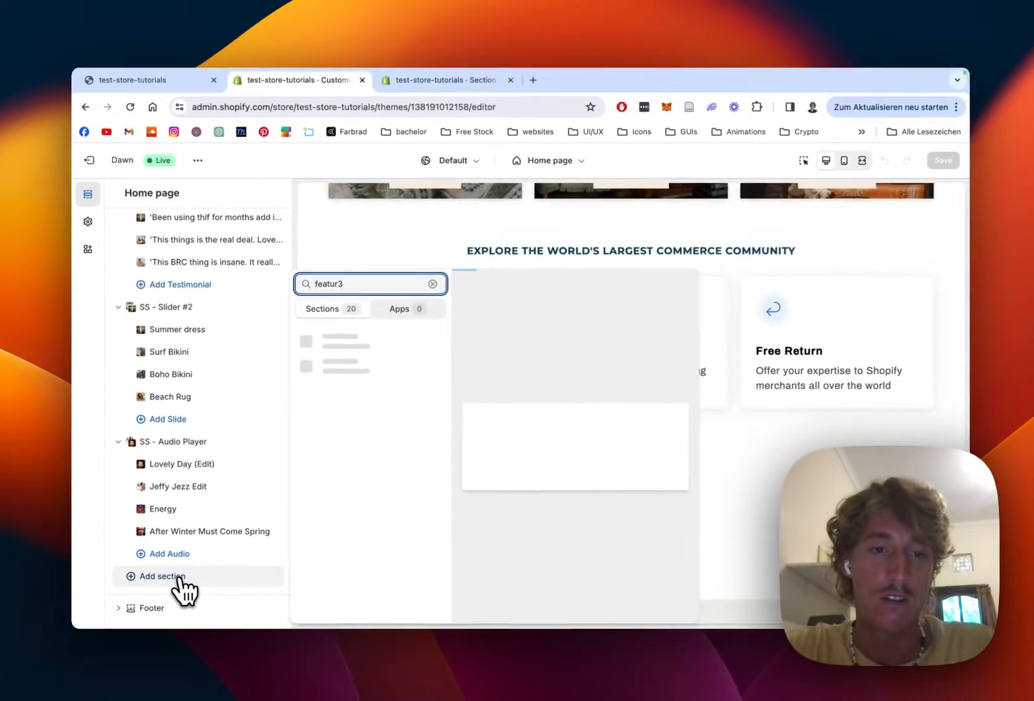
pyautogui.write('feature 12')
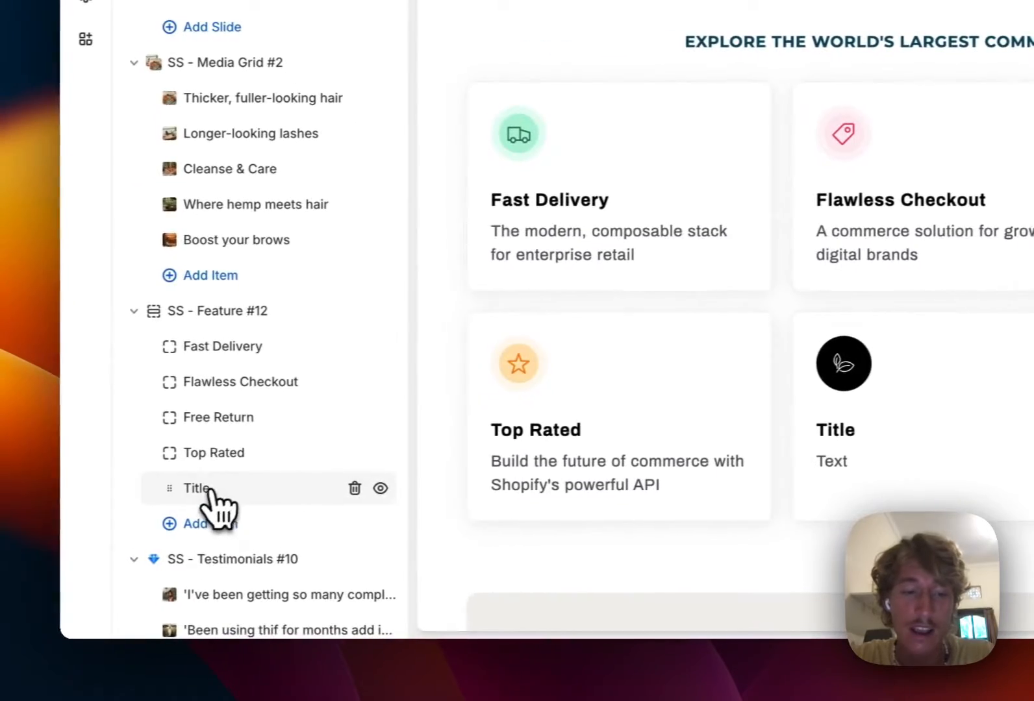
# Select the placeholder Title item under SS - Feature #12 in the sidebar
pyautogui.click(196, 487)
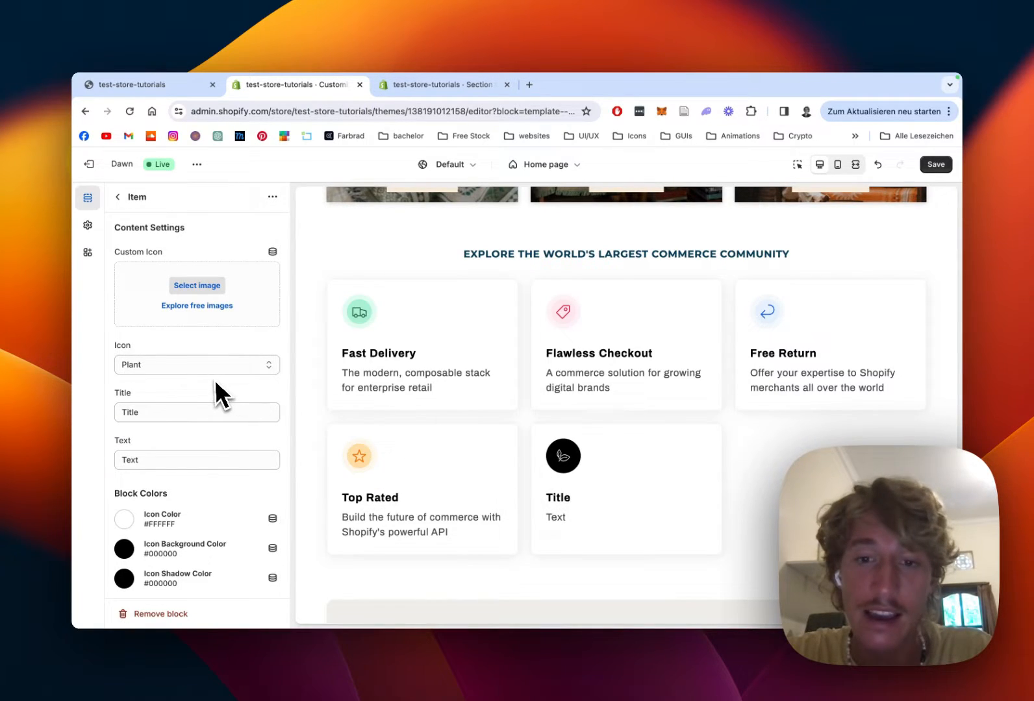
pyautogui.moveTo(188, 501)
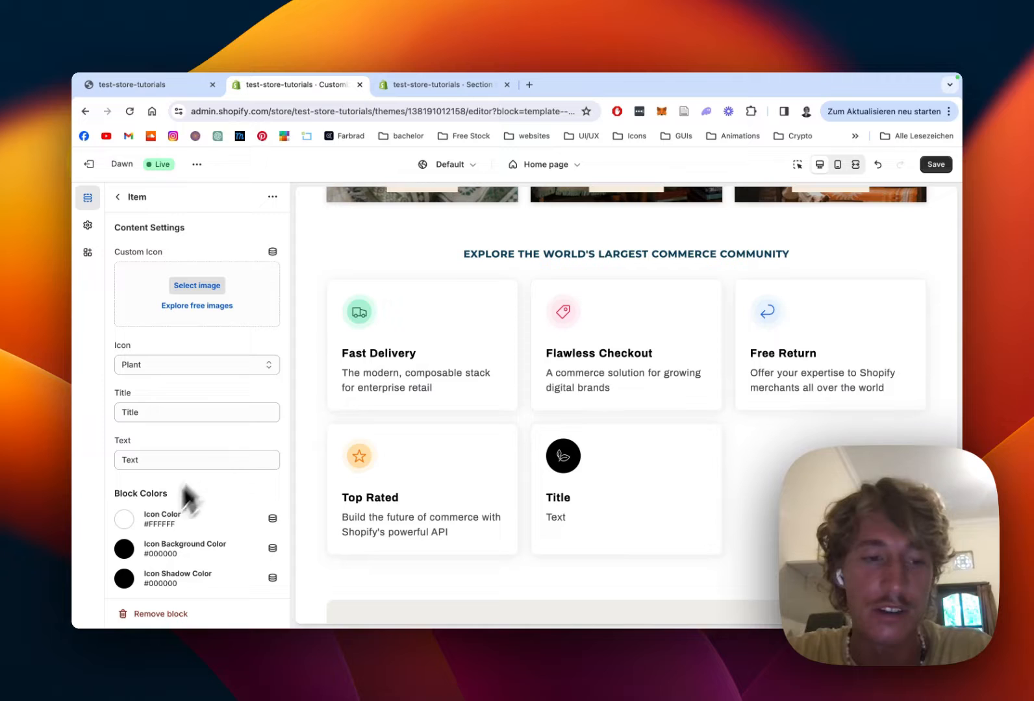
pyautogui.moveTo(528, 452)
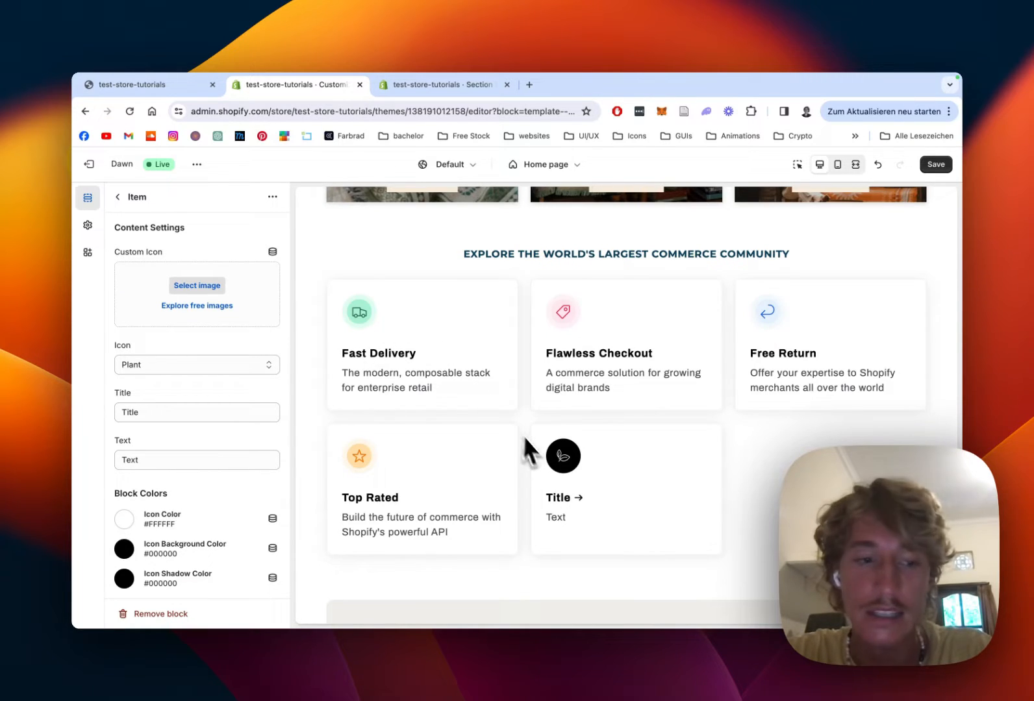
# Set the card's Icon Background bright green, Icon Shadow light green, Icon Color dark green
pyautogui.click(124, 548)
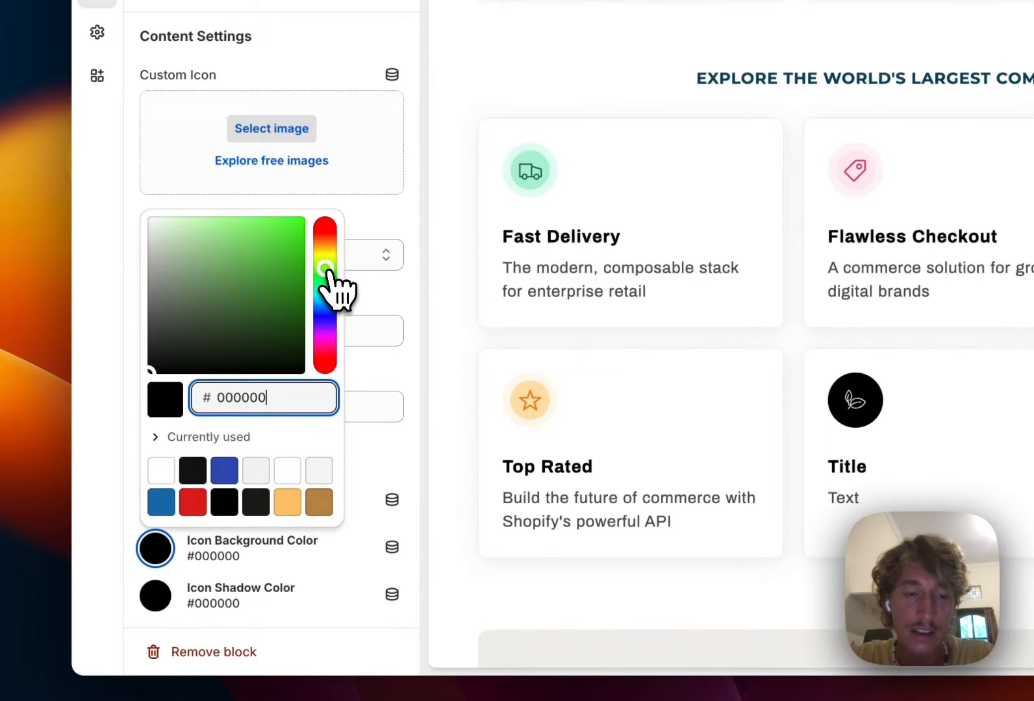
pyautogui.click(303, 280)
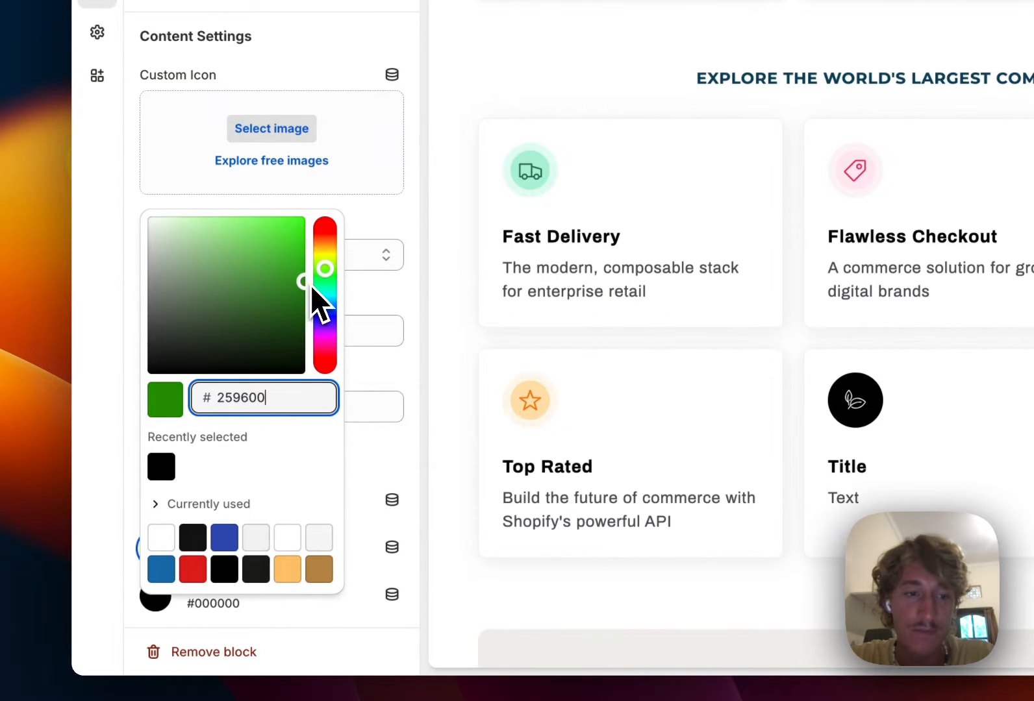
pyautogui.click(325, 267)
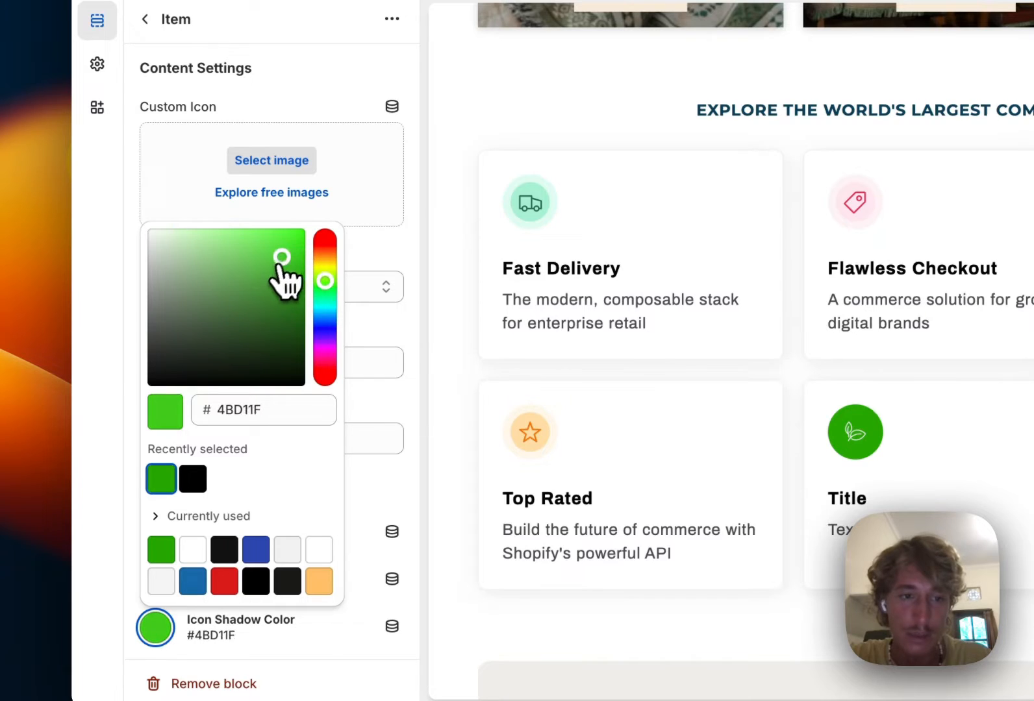
pyautogui.moveTo(283, 257); pyautogui.dragTo(221, 234)
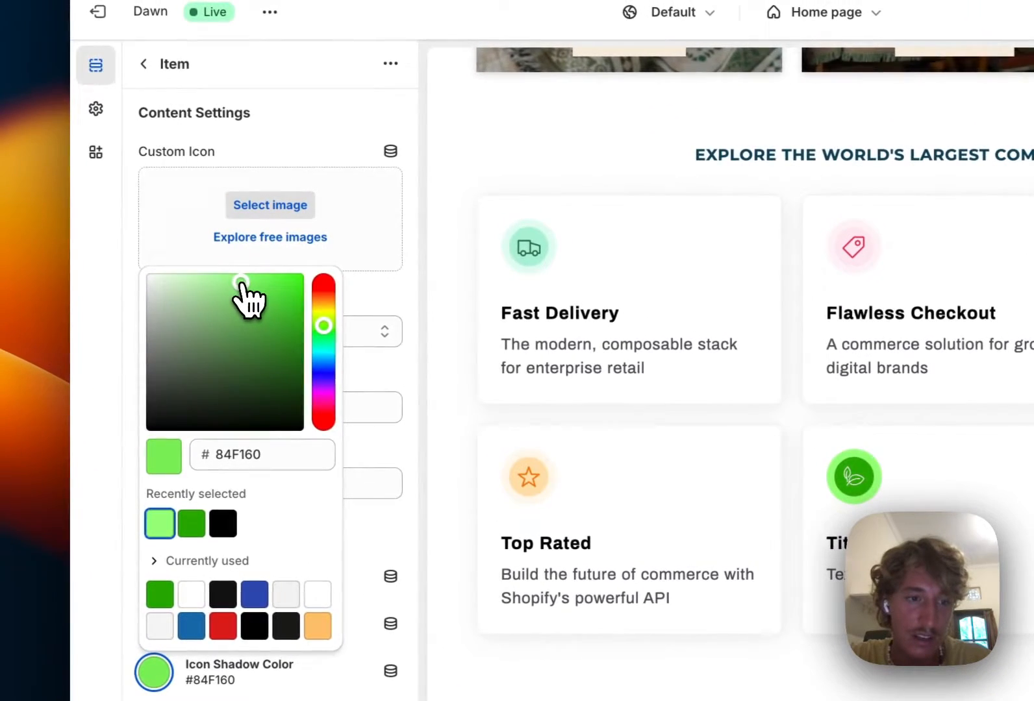
pyautogui.click(256, 305)
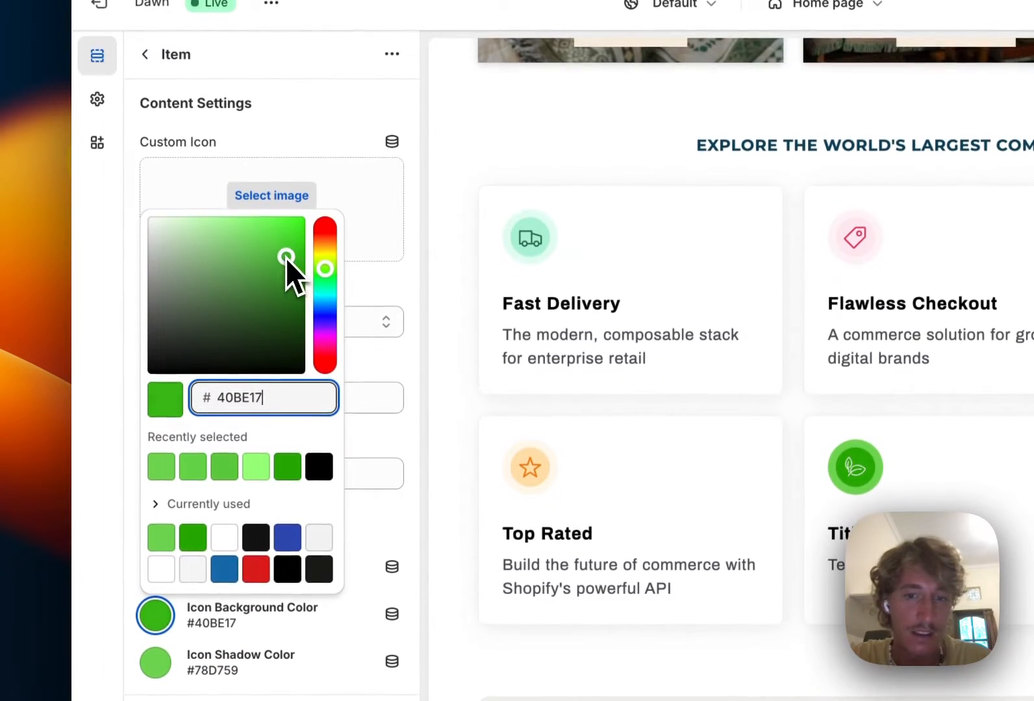
pyautogui.moveTo(287, 256); pyautogui.dragTo(279, 251)
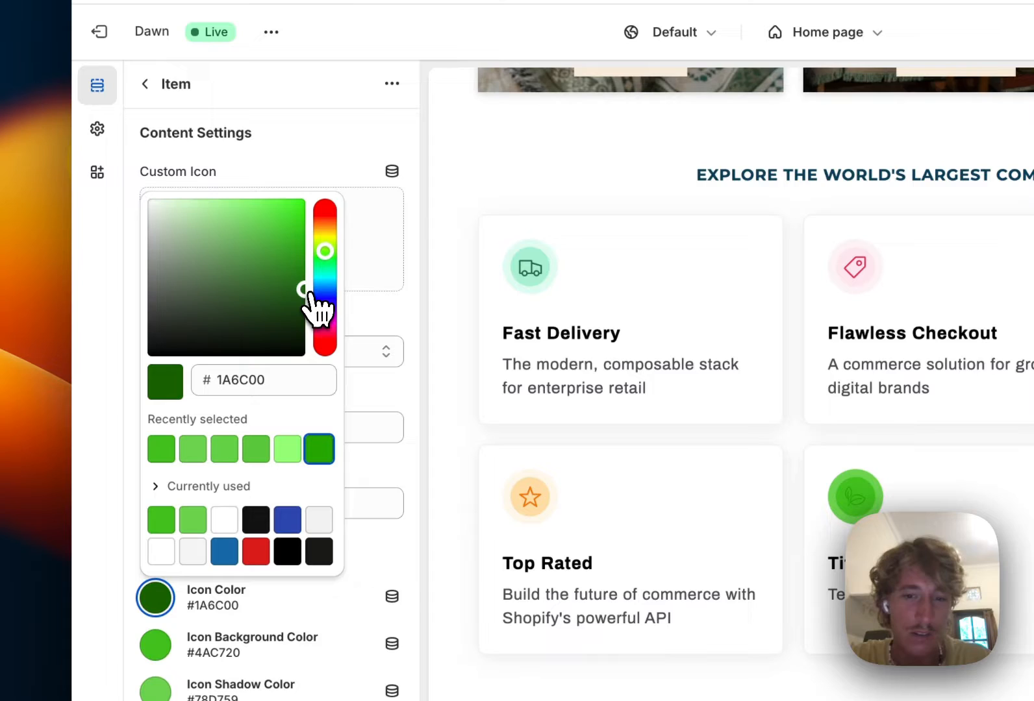
pyautogui.moveTo(301, 289); pyautogui.dragTo(301, 304)
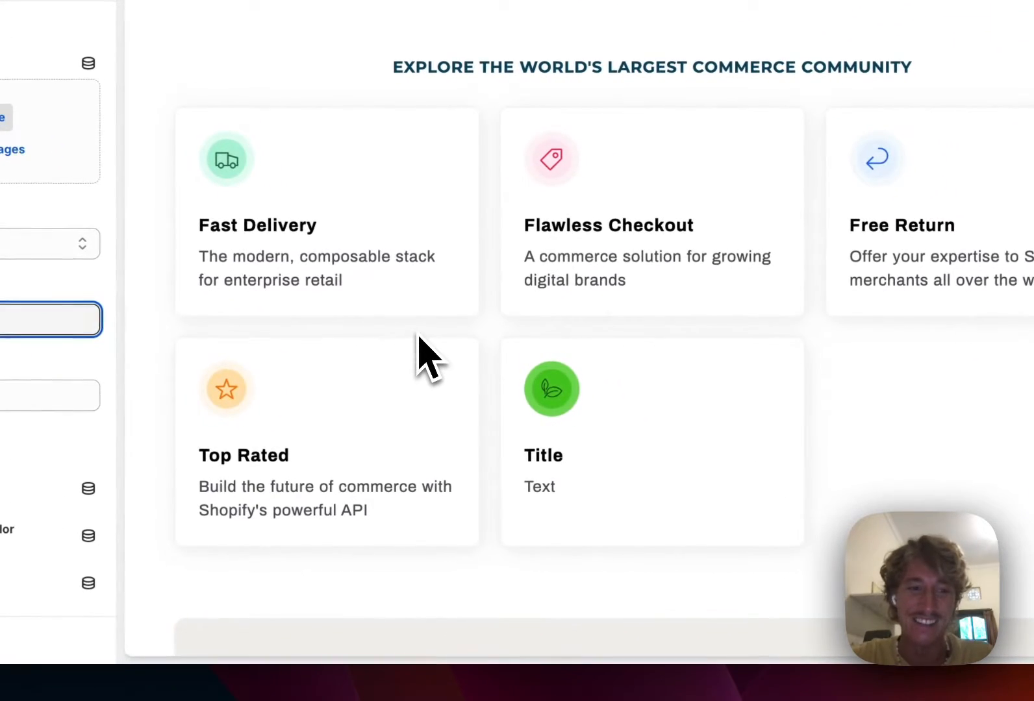
# Title the card 'Eco Based Products' and edit its description text
pyautogui.write('Eco Bads')
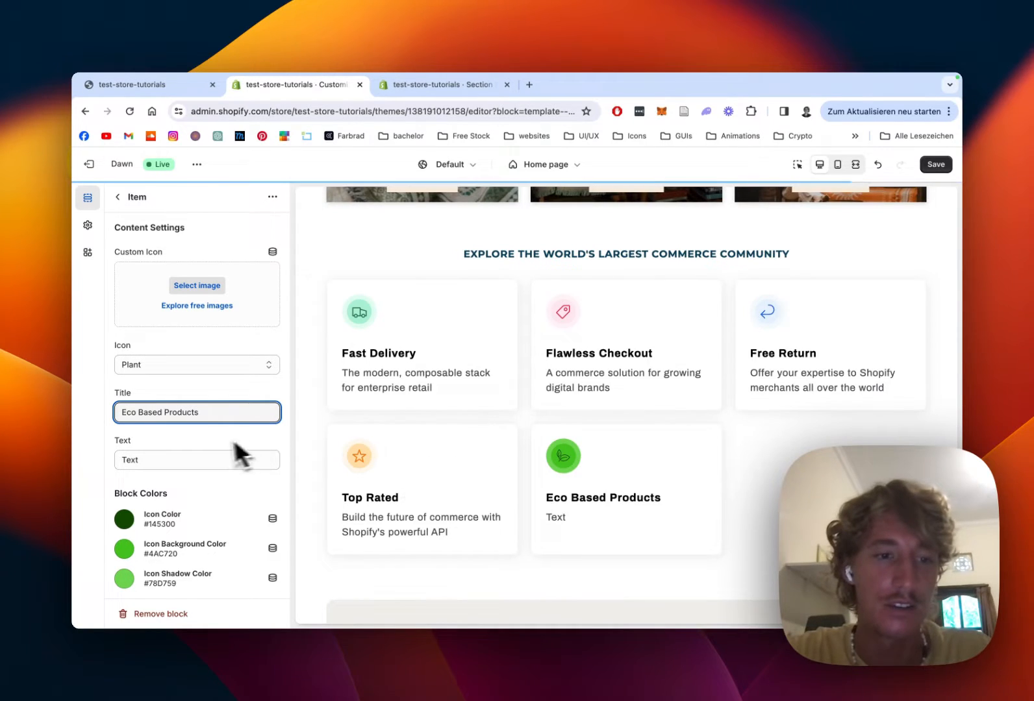
pyautogui.click(197, 459)
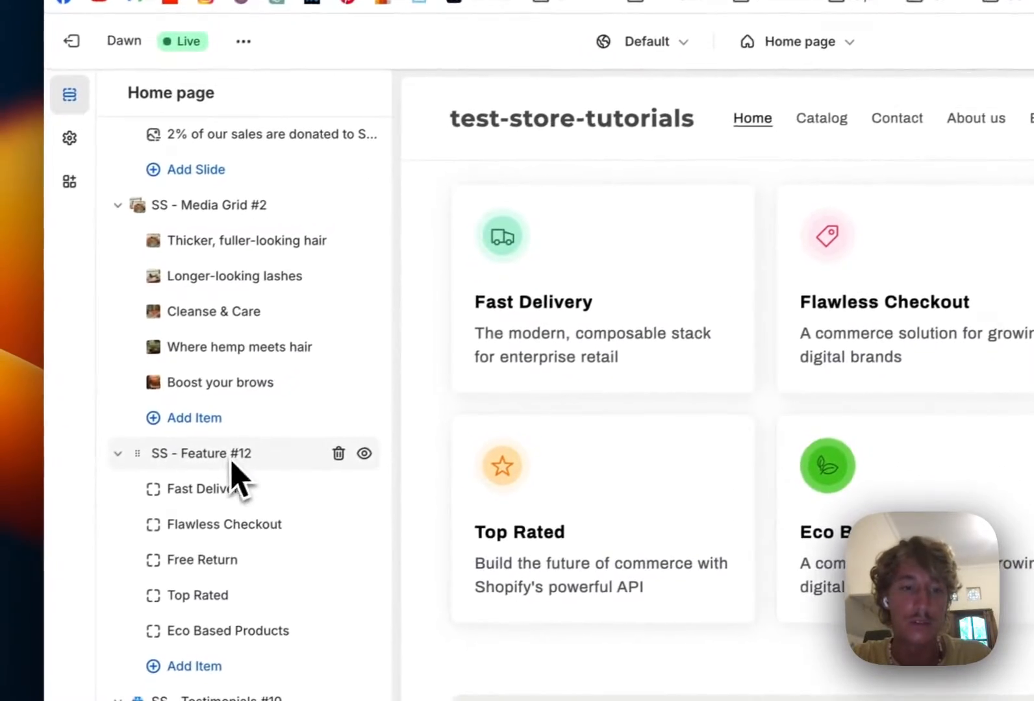
# Select SS - Feature #12 and scroll through its item and section colour settings
pyautogui.click(200, 453)
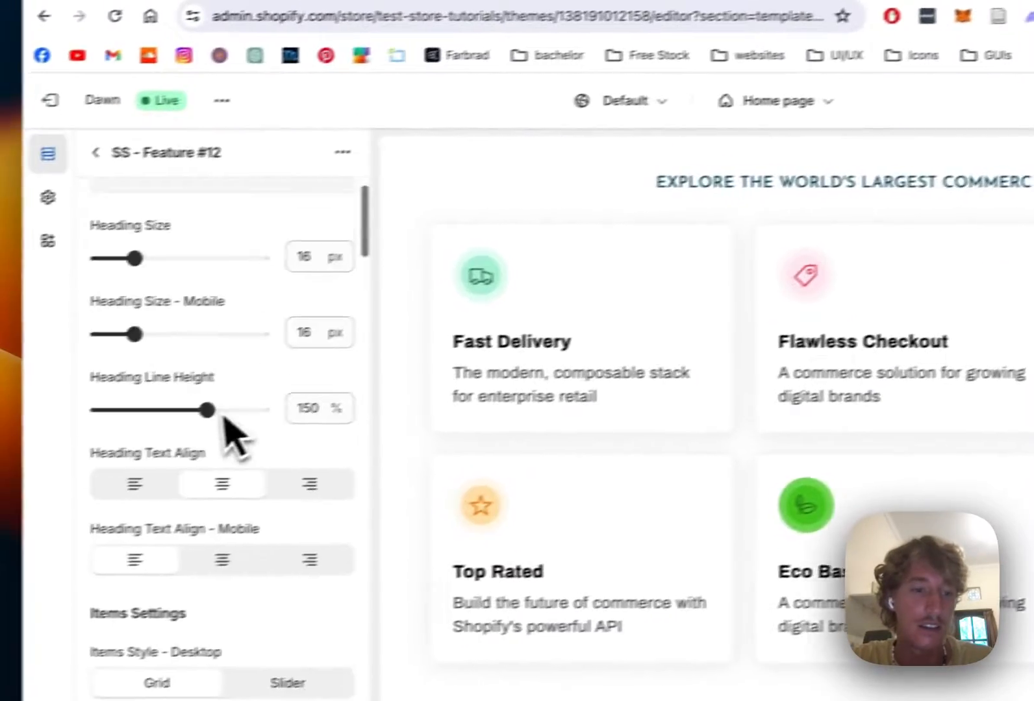
pyautogui.scroll(-3)
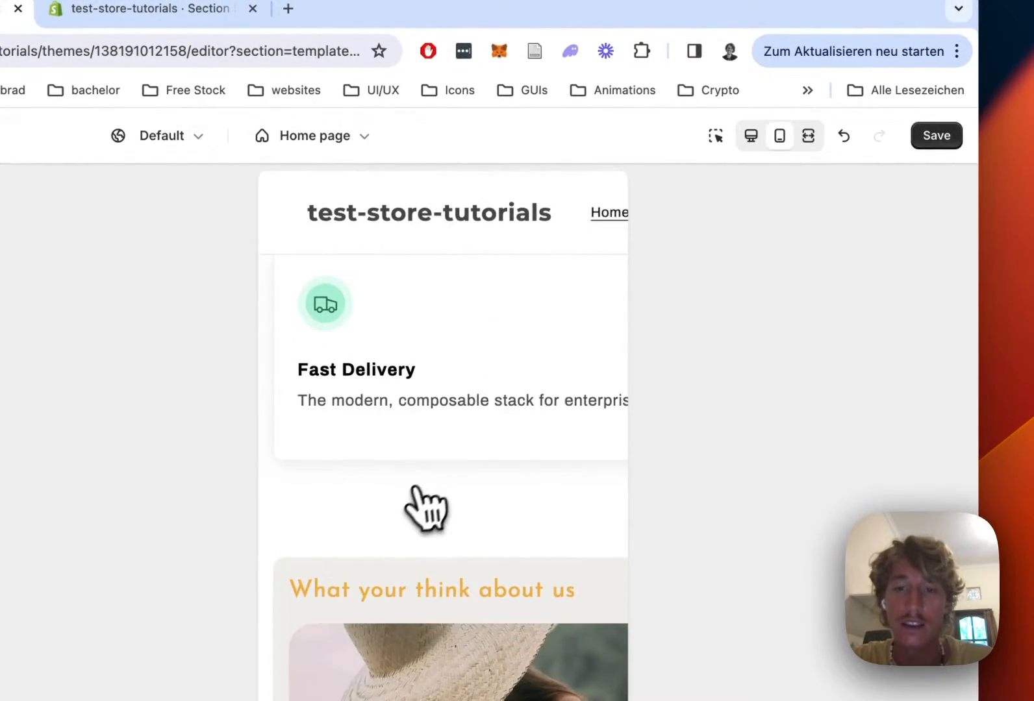
pyautogui.scroll(-3)
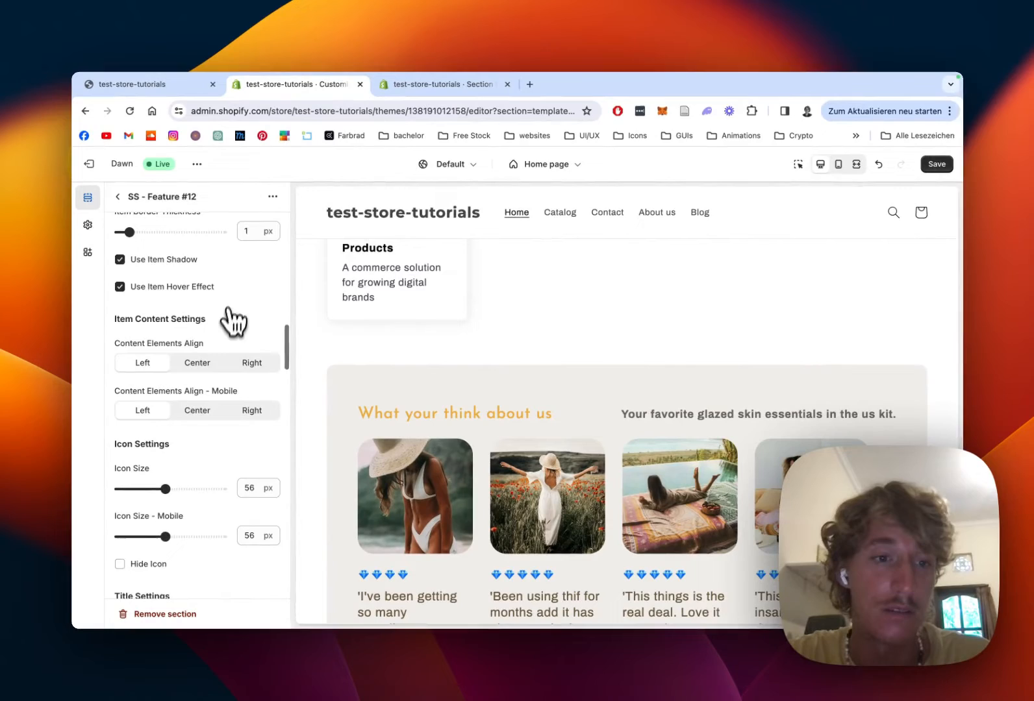
pyautogui.scroll(-3)
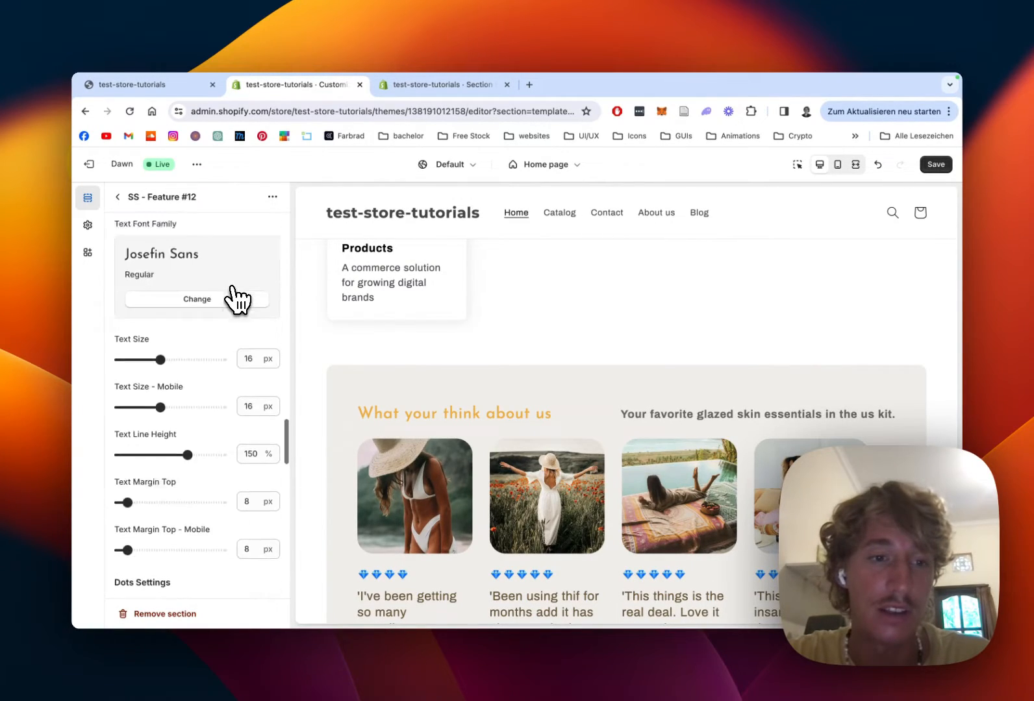
pyautogui.scroll(-3)
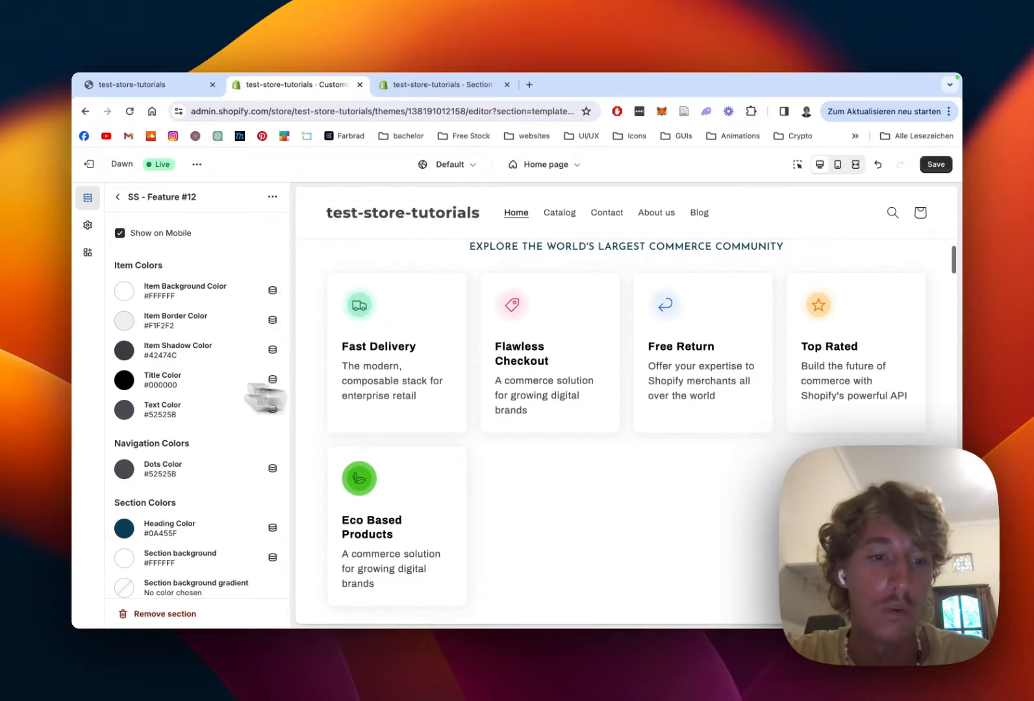
# Set the section's Heading Color to a green shade
pyautogui.click(124, 528)
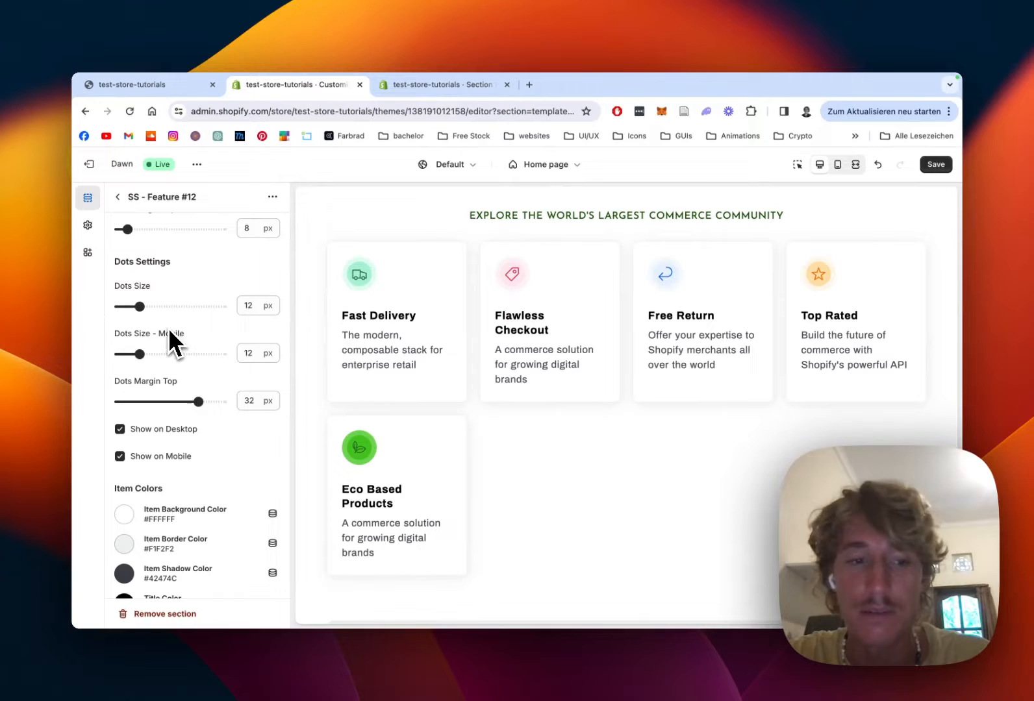
pyautogui.scroll(-3)
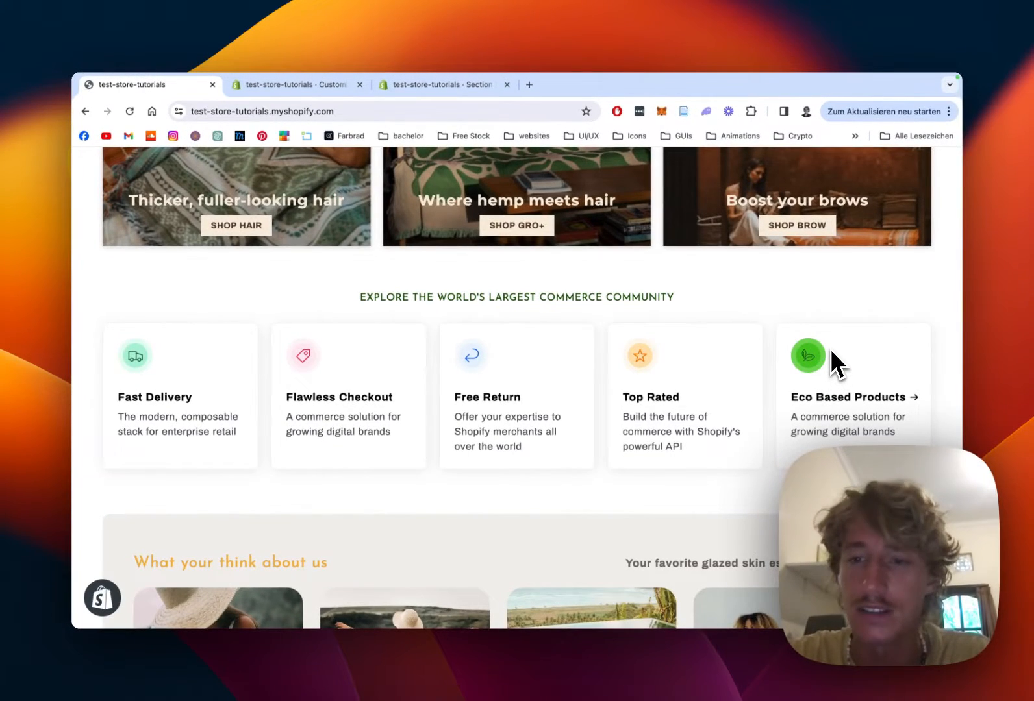
pyautogui.moveTo(762, 310)
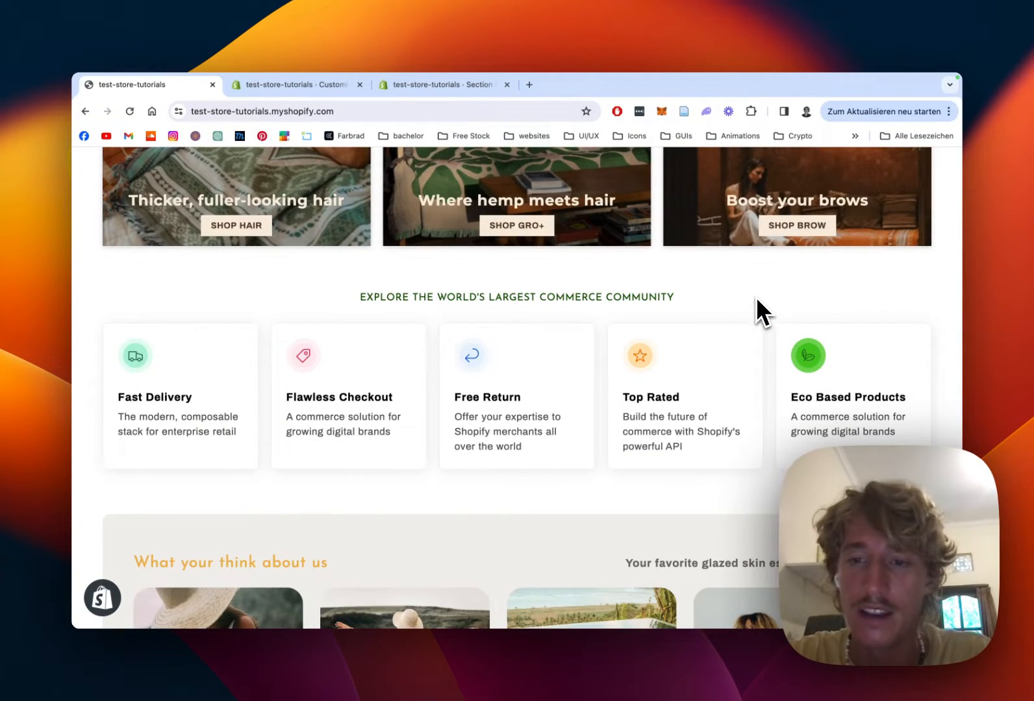
pyautogui.moveTo(535, 319)
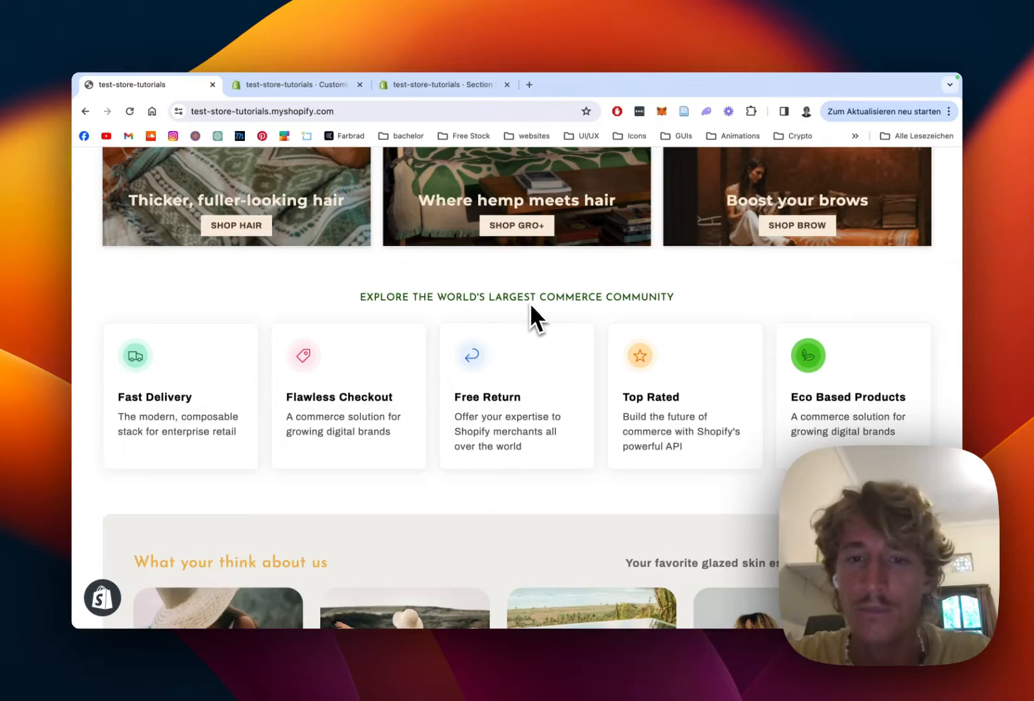